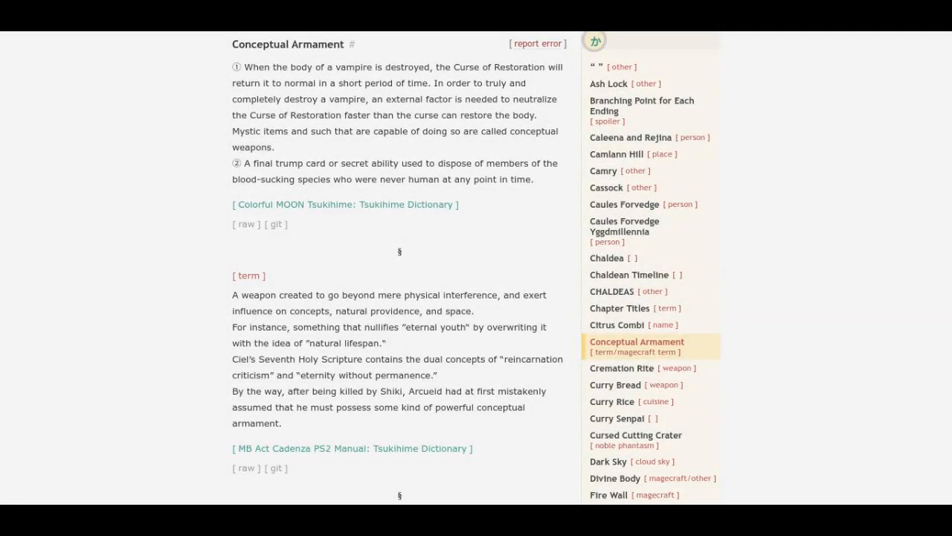
{"action": "scroll", "scroll_direction": "down", "scroll_amount": 3}
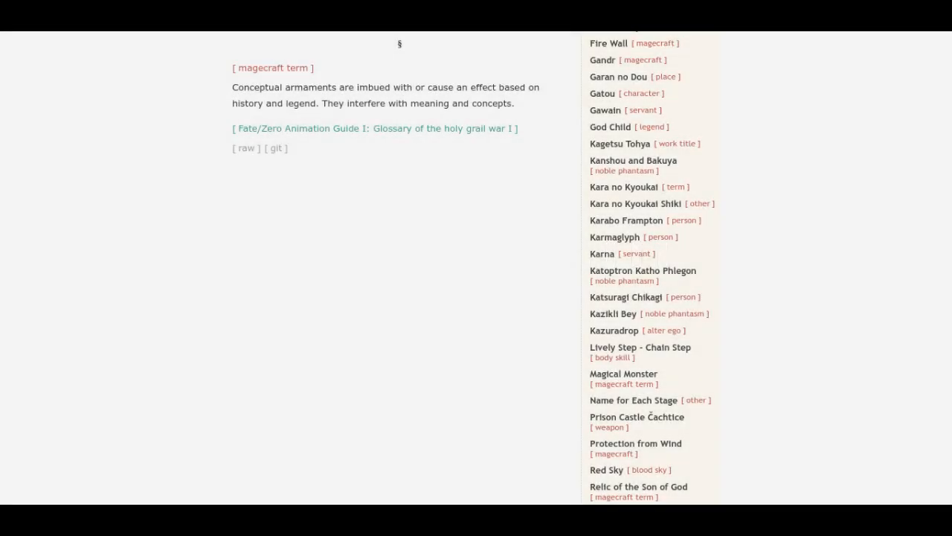